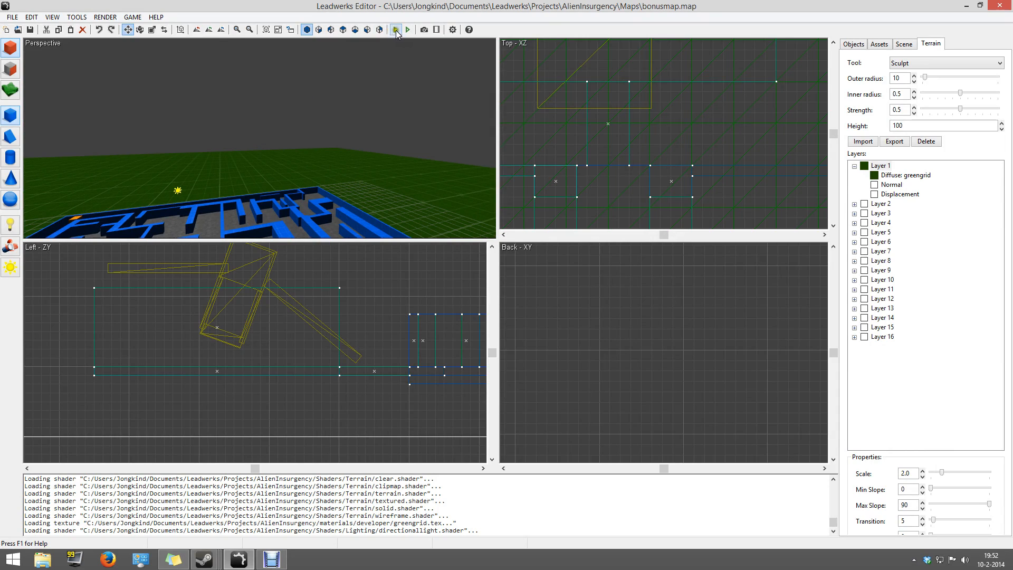
# Close the bonusmap map and bring up the Project Manager from the File menu
pyautogui.click(408, 29)
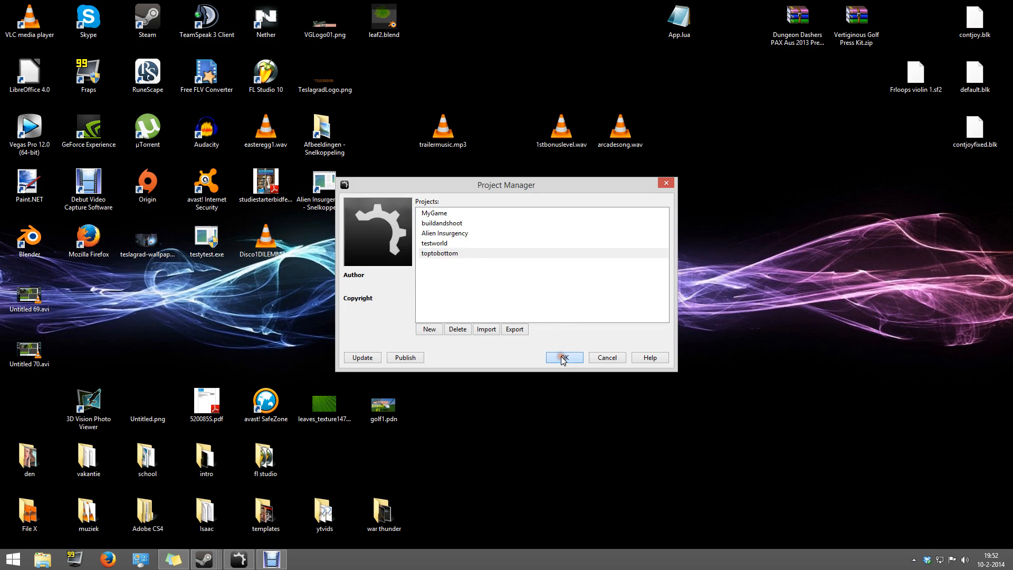
# Open the toptobottom project, starting a new untitled map
pyautogui.click(561, 357)
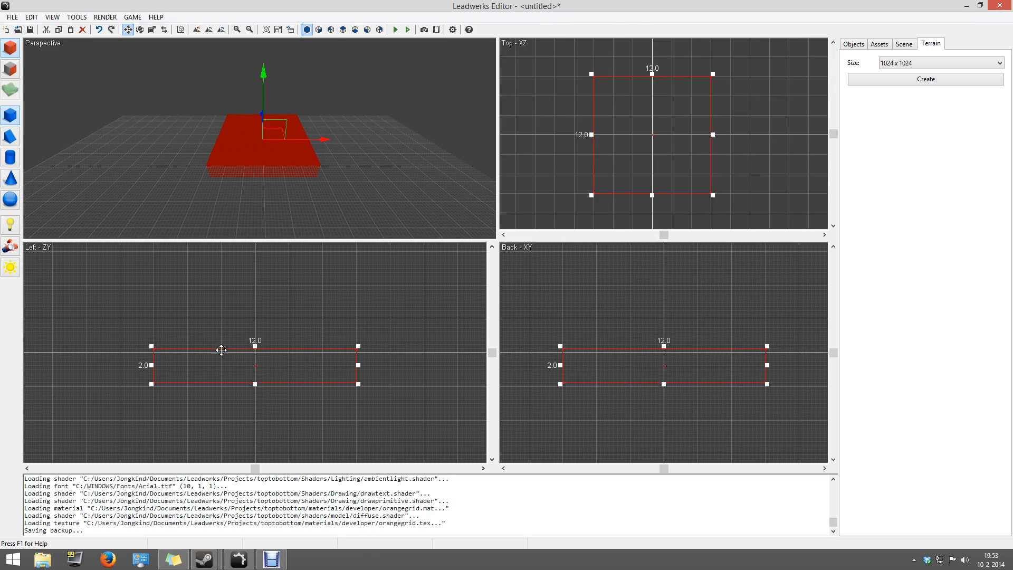
# Finish the 12×2×12 platform box and switch to the Directional Light tool
pyautogui.click(330, 29)
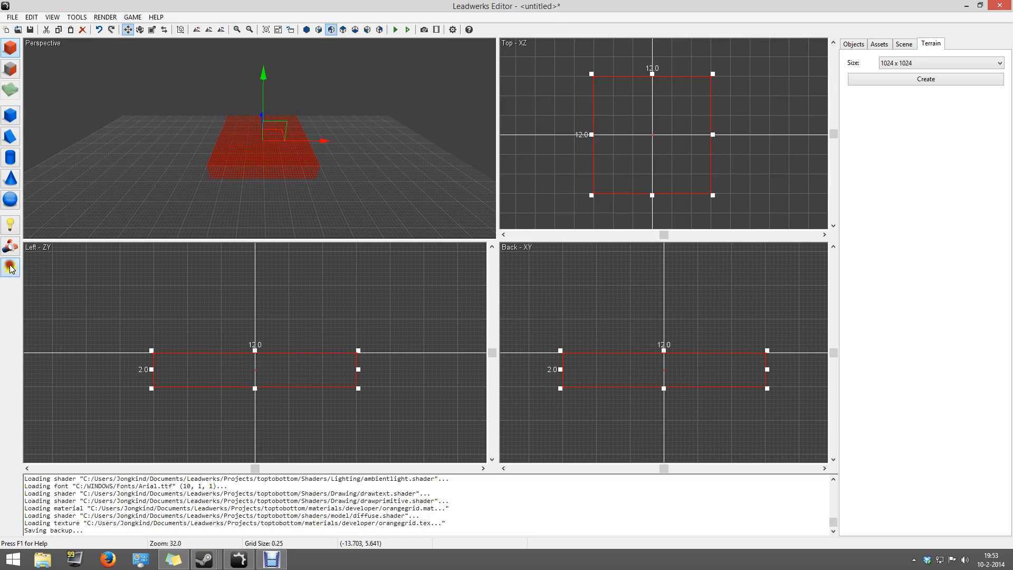
# Create a directional light and browse to the Developer grid materials in Assets
pyautogui.rightClick(148, 259)
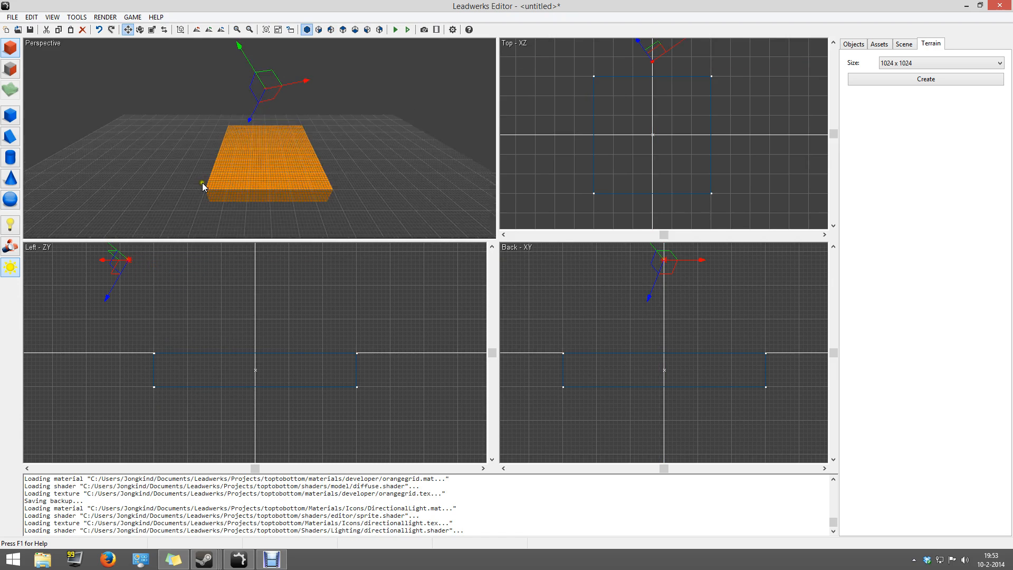
pyautogui.click(878, 44)
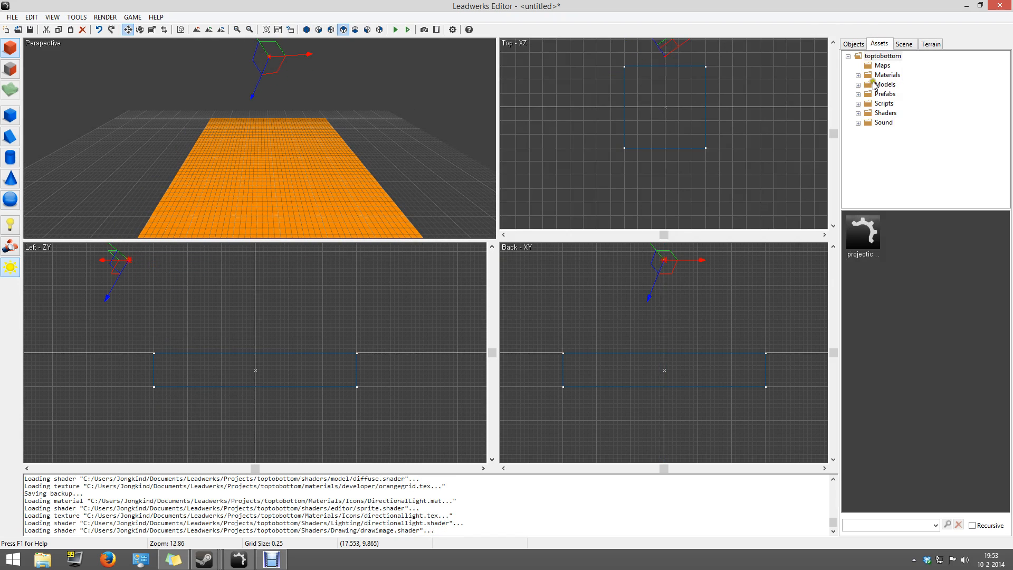
pyautogui.click(859, 74)
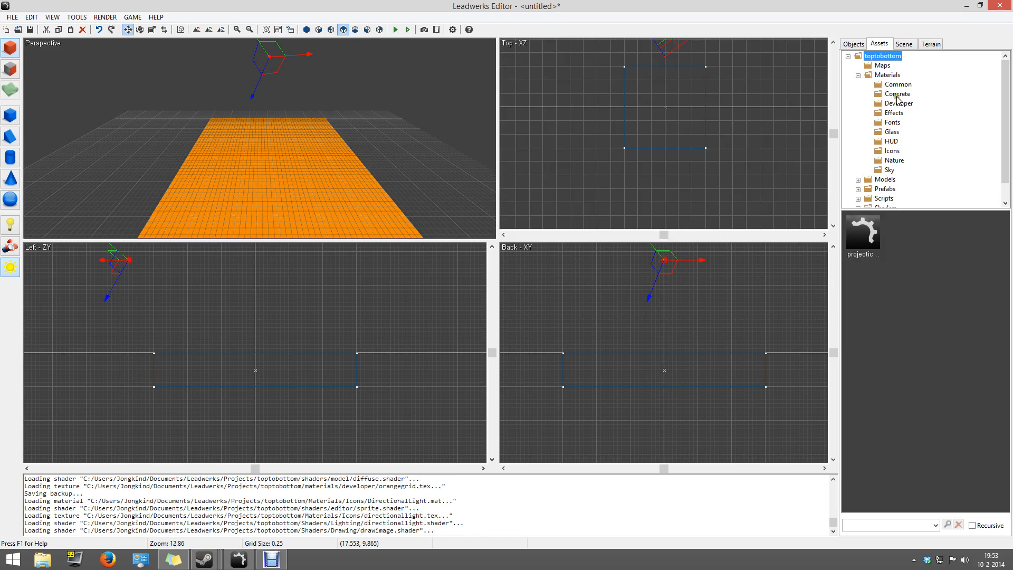
pyautogui.click(898, 102)
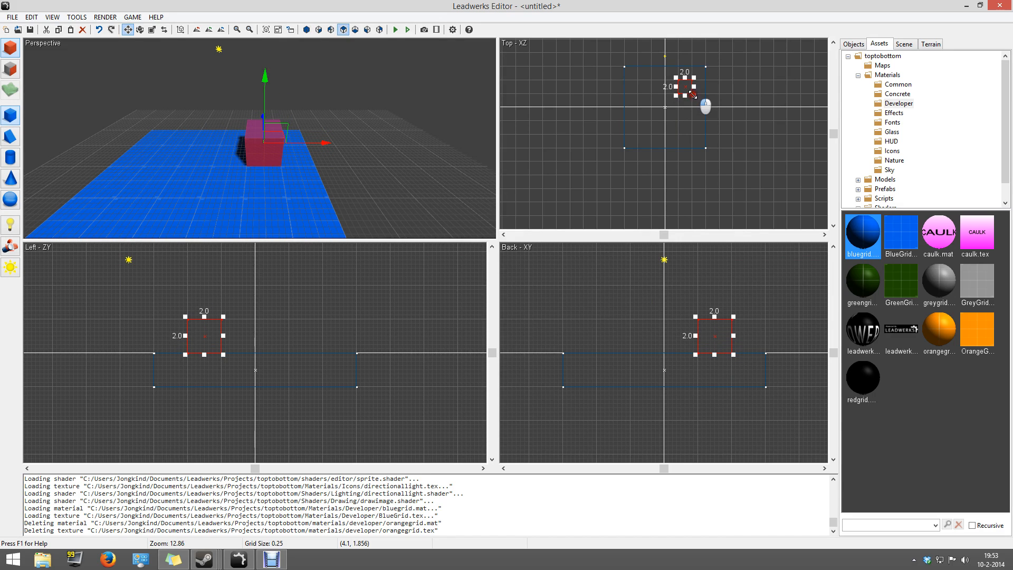
# Drag orangegrid.mat onto the small box so it contrasts with the blue platform
pyautogui.moveTo(694, 94); pyautogui.dragTo(679, 84)
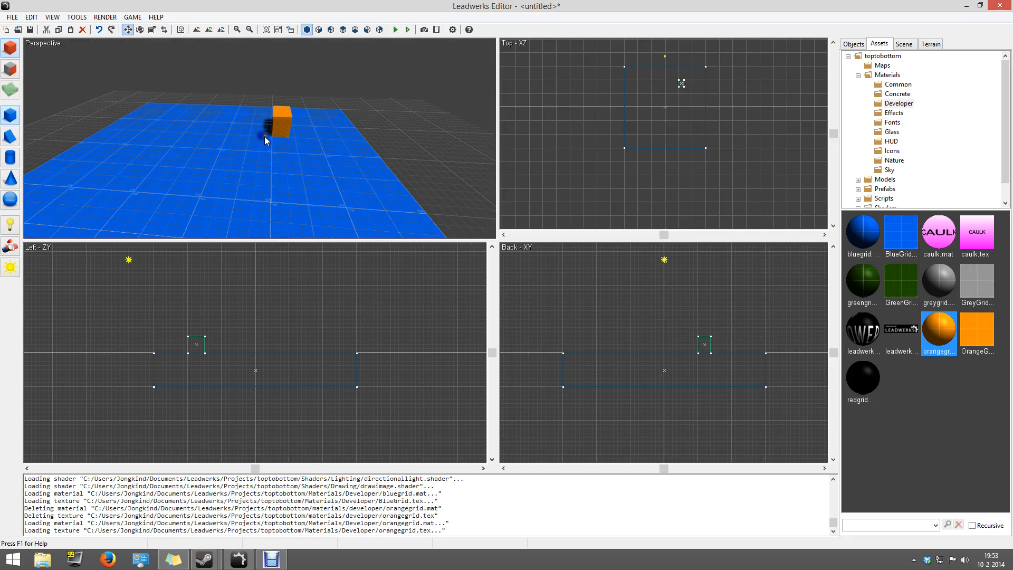
# Review the Scene objects, then expand Scripts > Objects in Assets toward FPSPlayer.lua
pyautogui.click(903, 44)
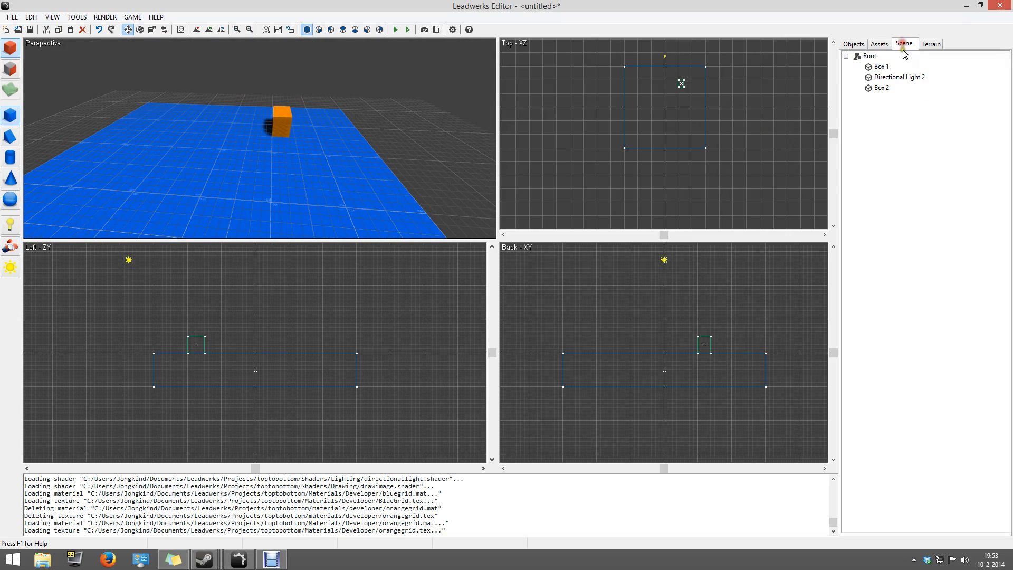
pyautogui.click(879, 43)
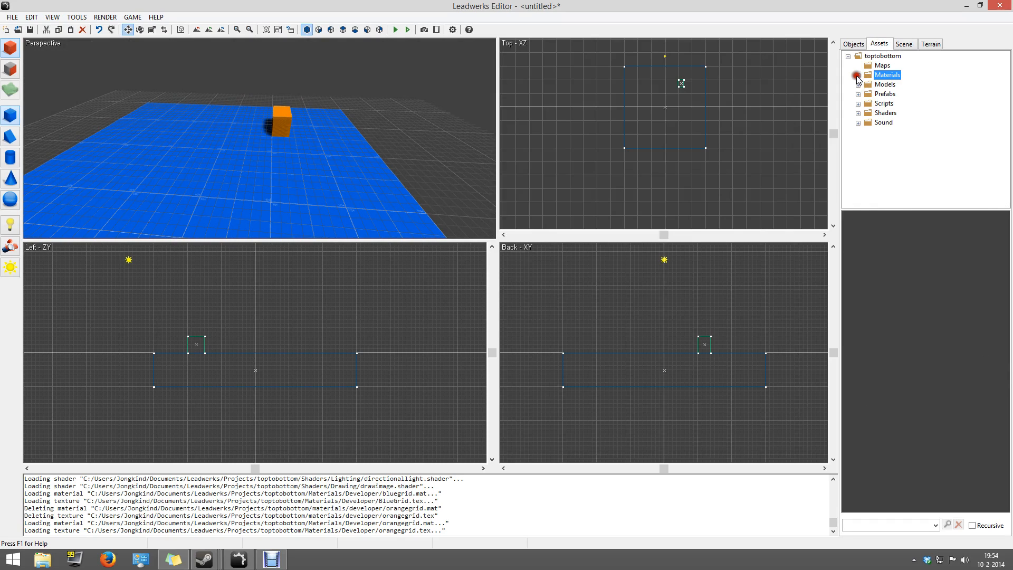
pyautogui.click(885, 104)
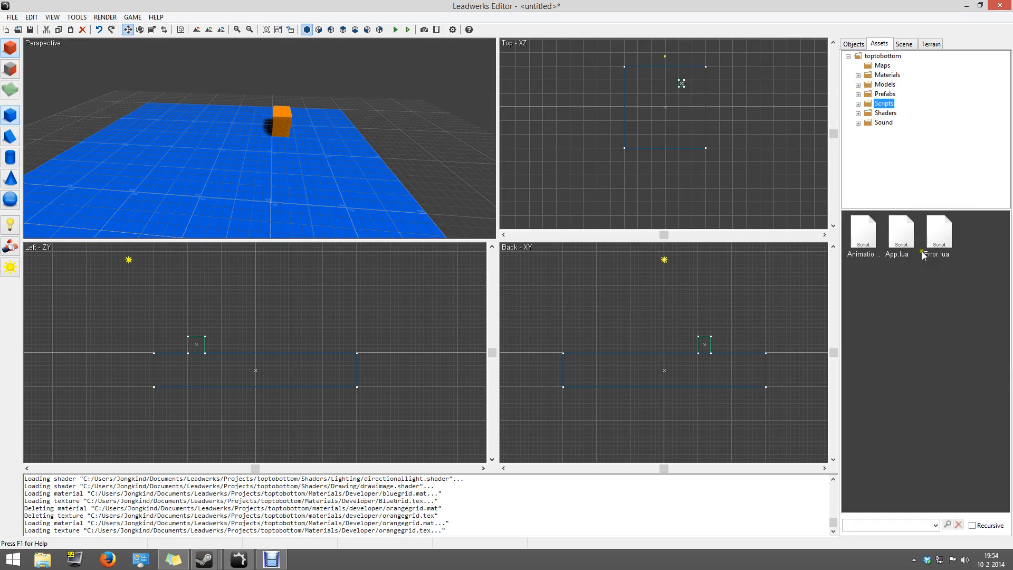
pyautogui.click(869, 104)
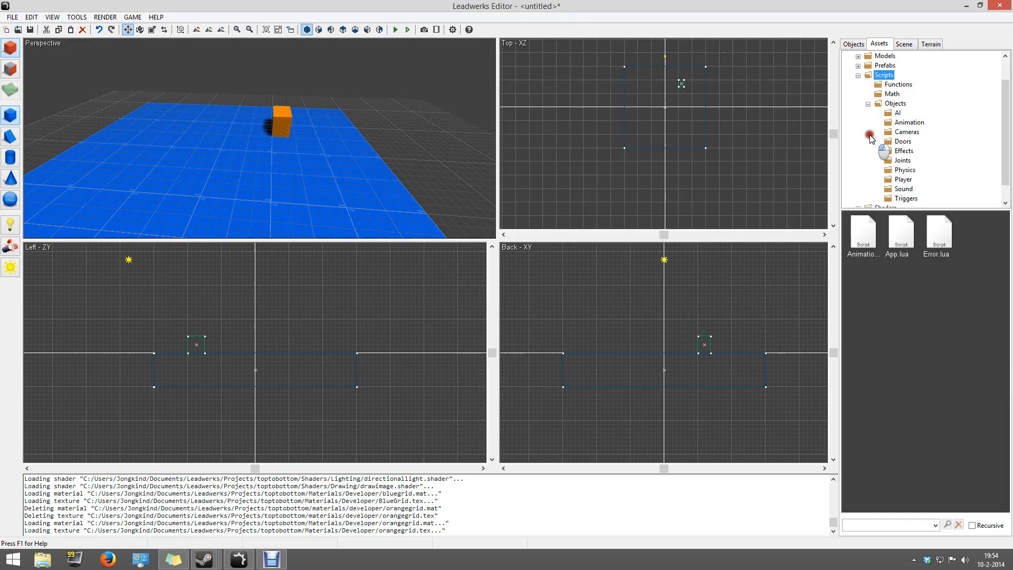
pyautogui.moveTo(922, 186)
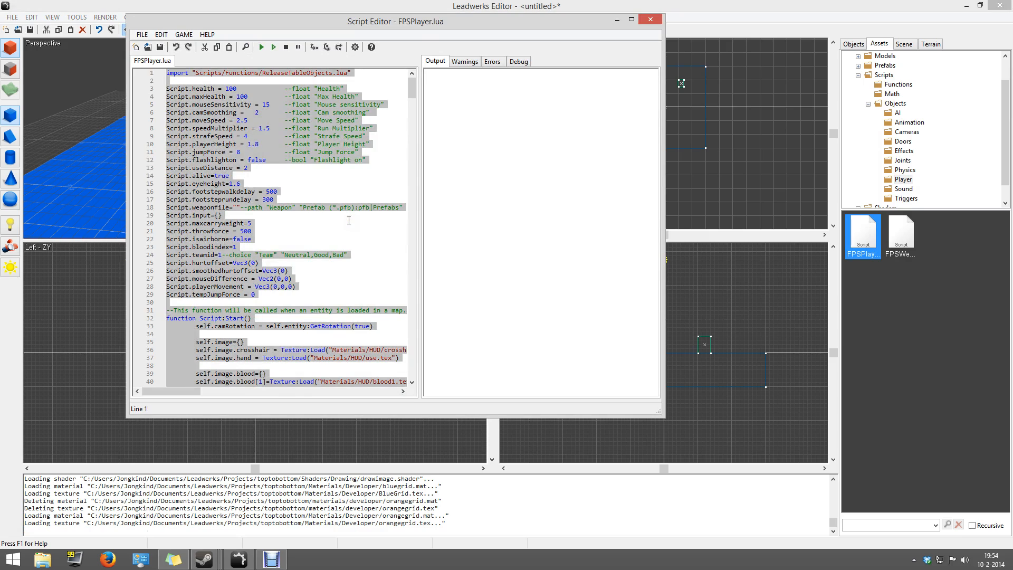
# Scroll FPSPlayer.lua to line 116 and select lines 116–120 that make the player invisible
pyautogui.click(250, 223)
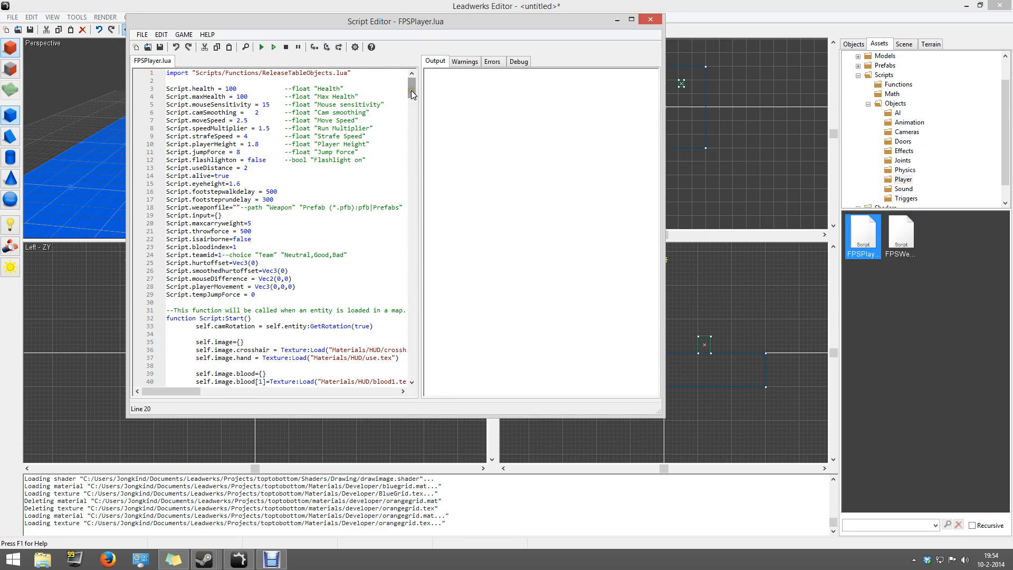
pyautogui.scroll(-3)
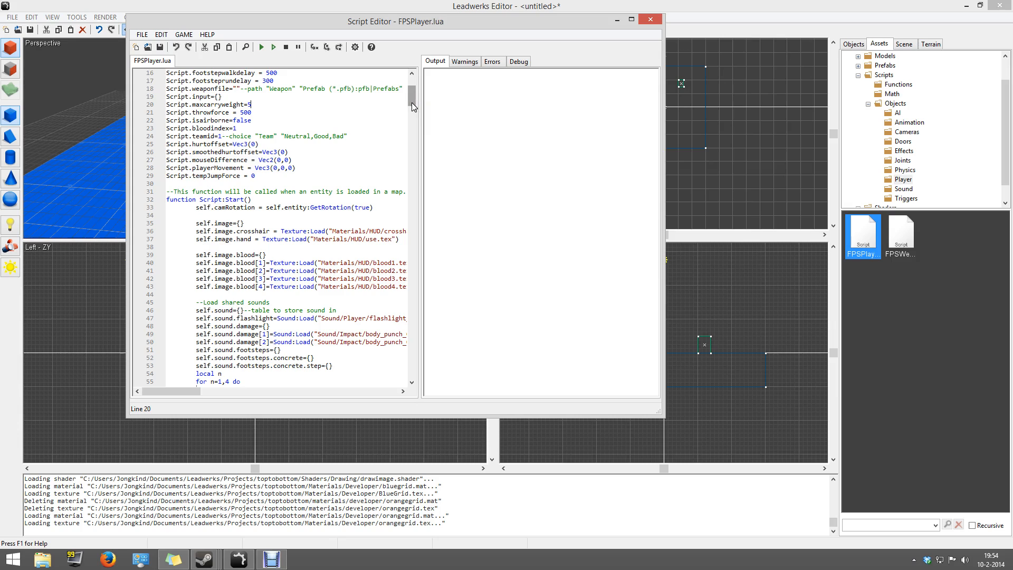
pyautogui.scroll(-3)
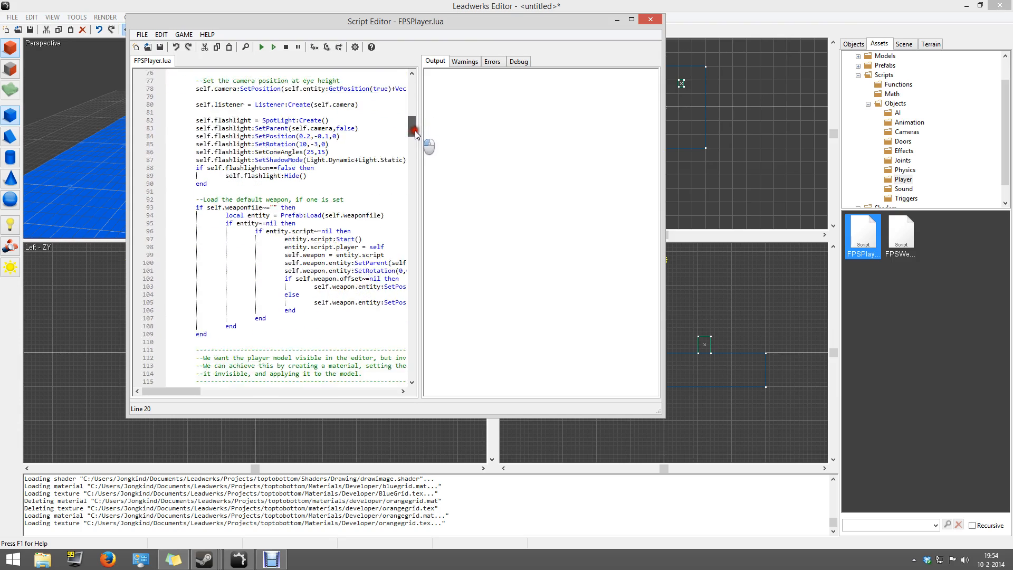
pyautogui.scroll(-3)
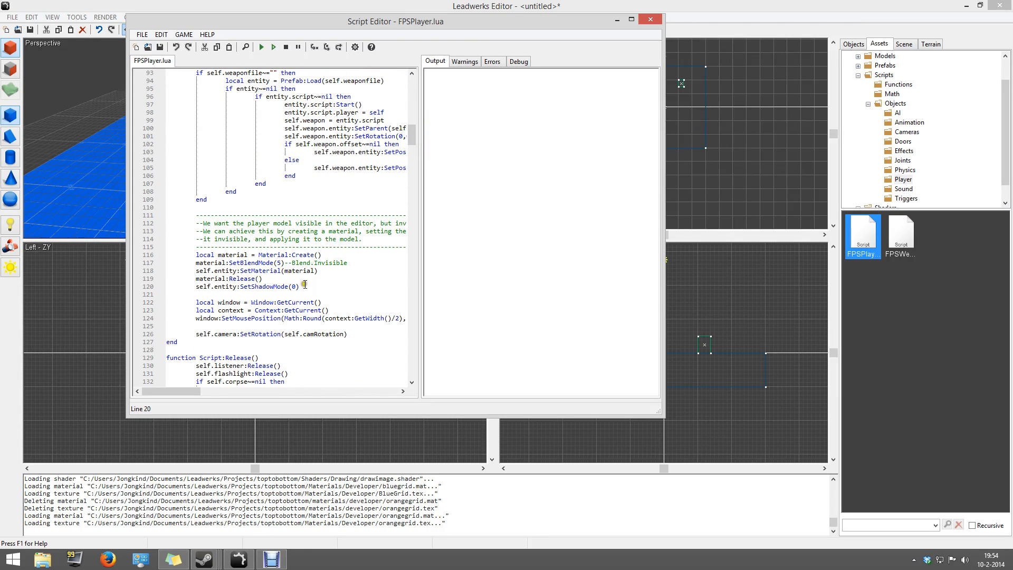
pyautogui.moveTo(196, 254); pyautogui.dragTo(299, 286)
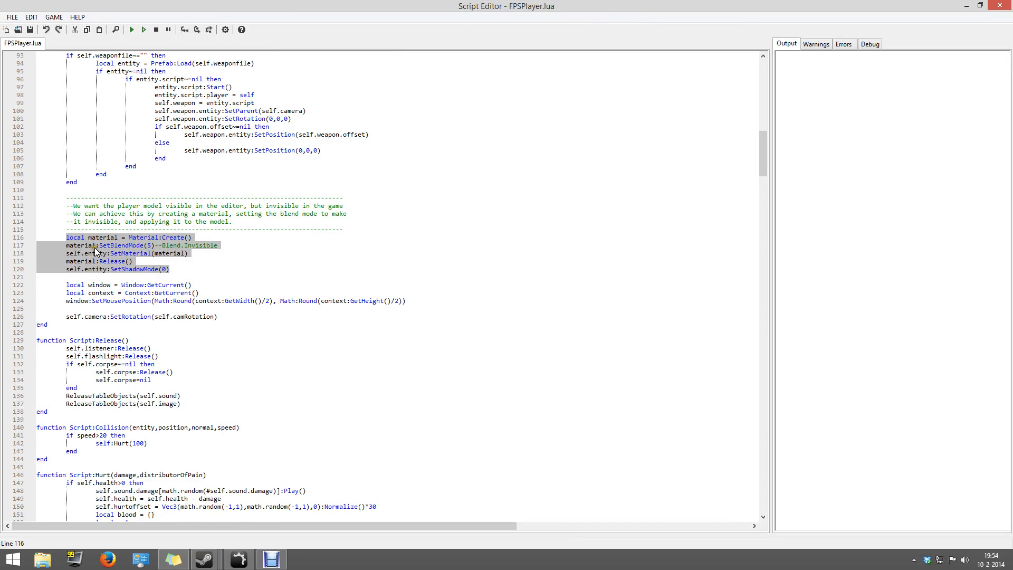
# Delete the invisibility lines, search camrotation to locate the camera angle code, and return to the map
pyautogui.press('Delete')
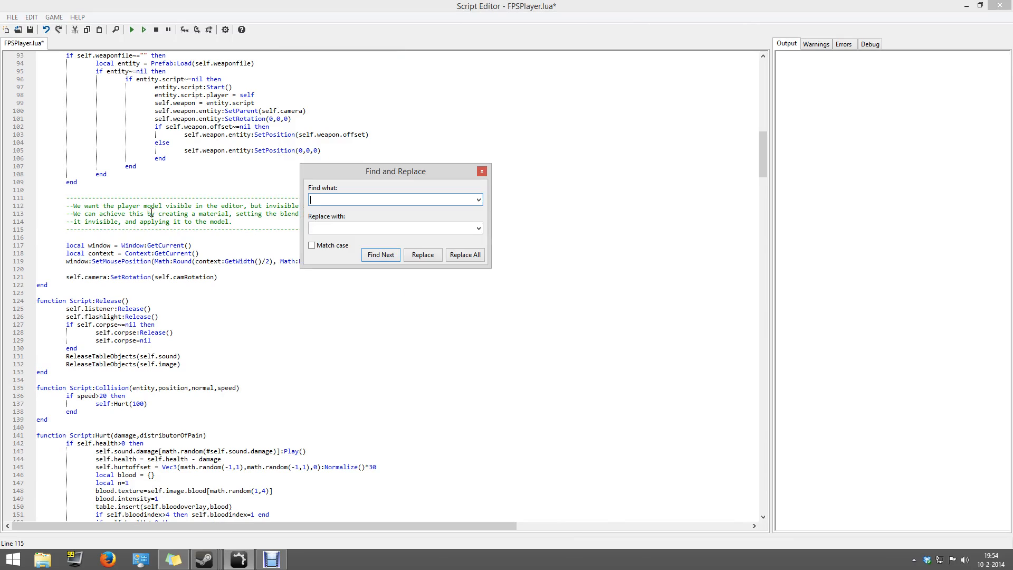
pyautogui.write('camo')
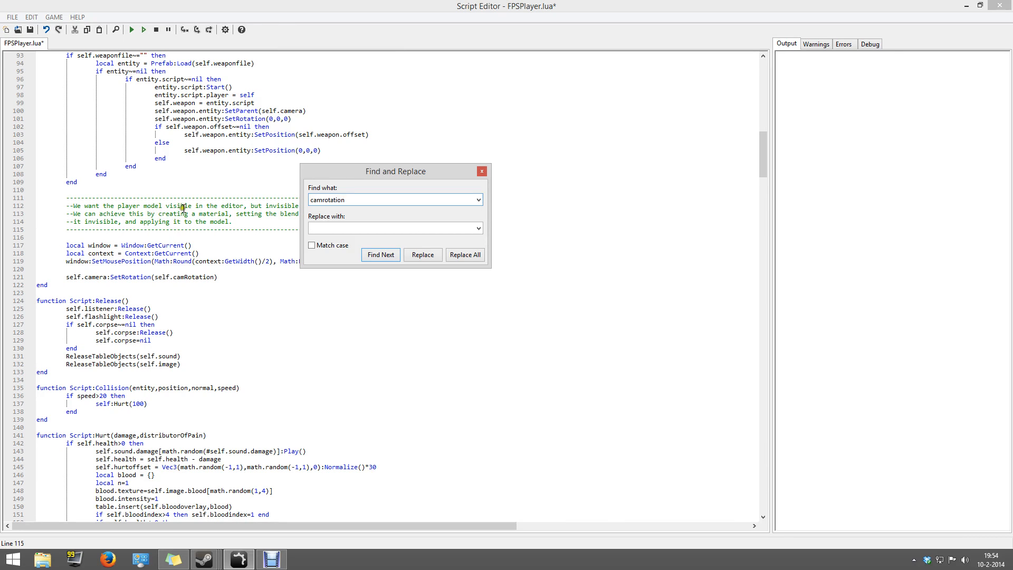
pyautogui.click(380, 254)
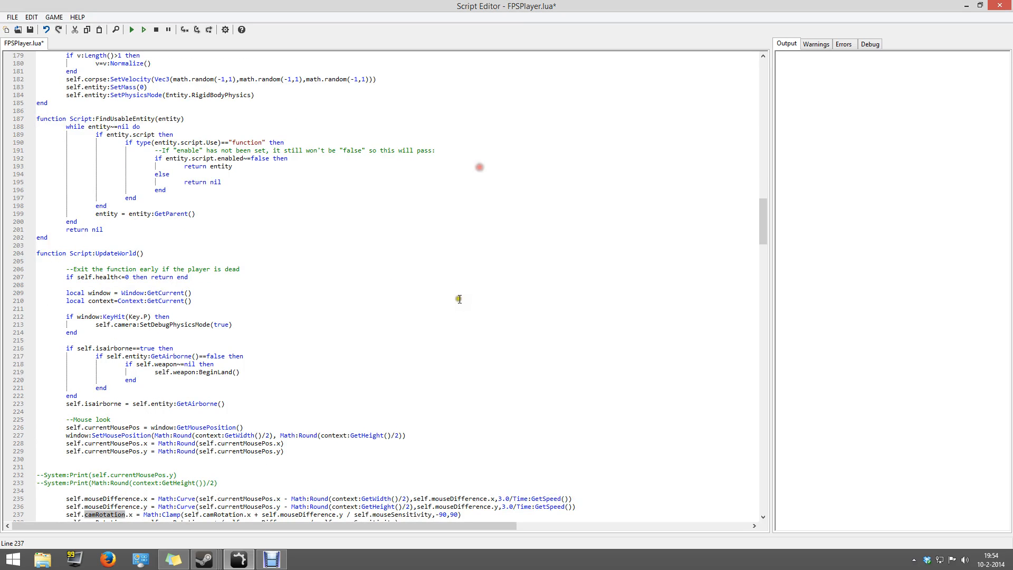
pyautogui.scroll(-3)
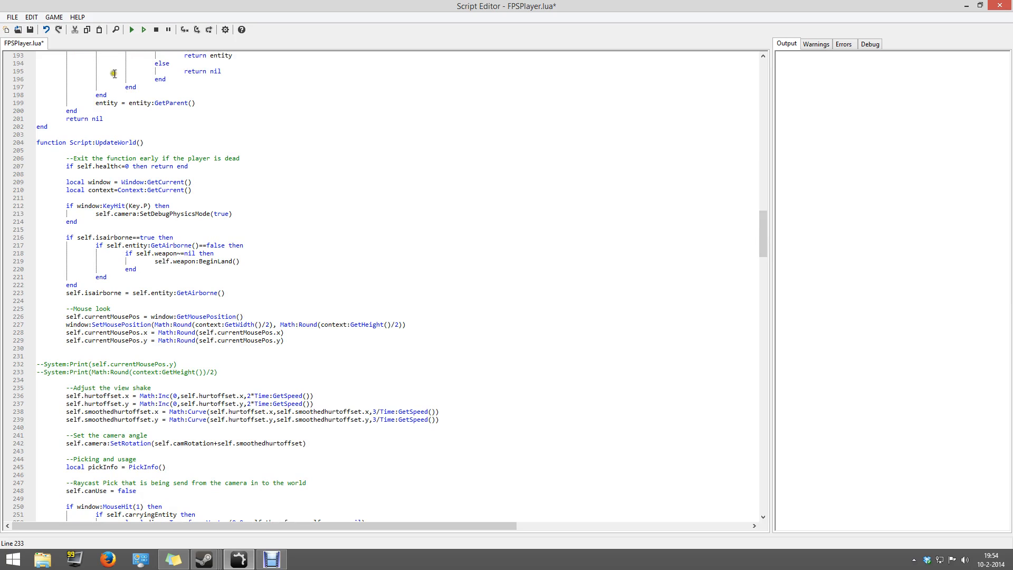
pyautogui.click(11, 17)
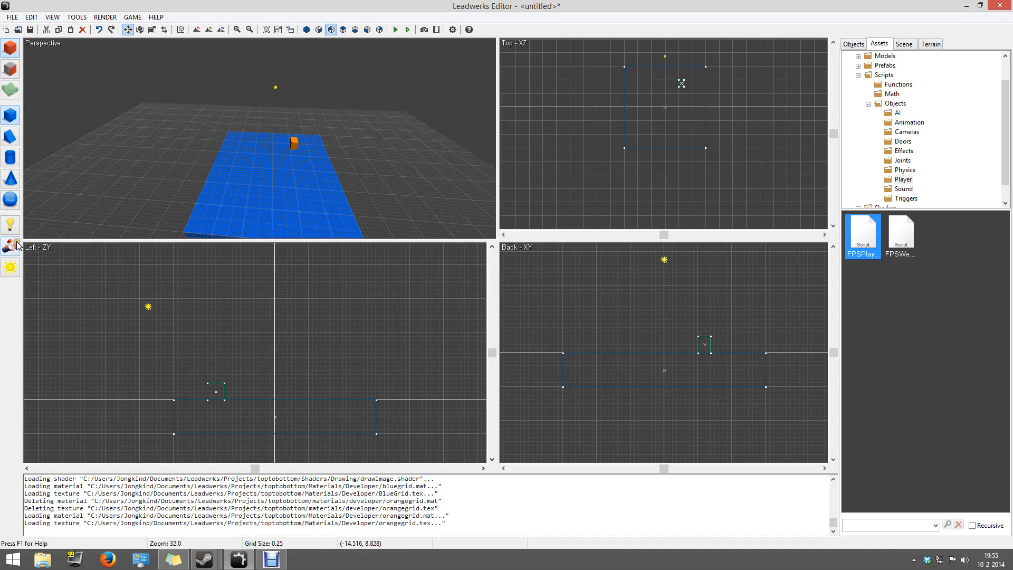
# Create Camera 2 above the platform at Y 5.5 and rotate it X 90 to look straight down
pyautogui.click(853, 44)
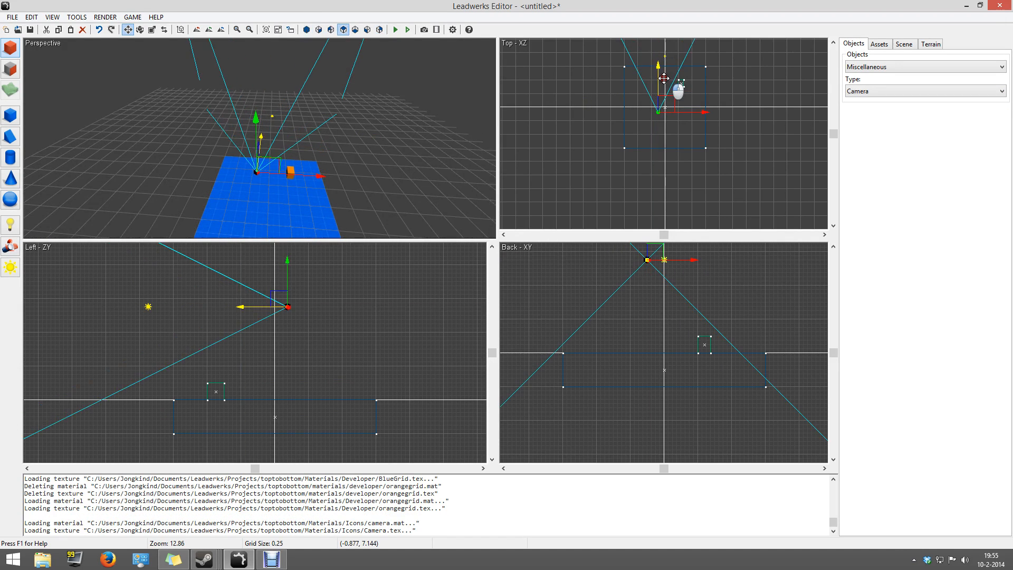
pyautogui.moveTo(679, 87); pyautogui.dragTo(700, 110)
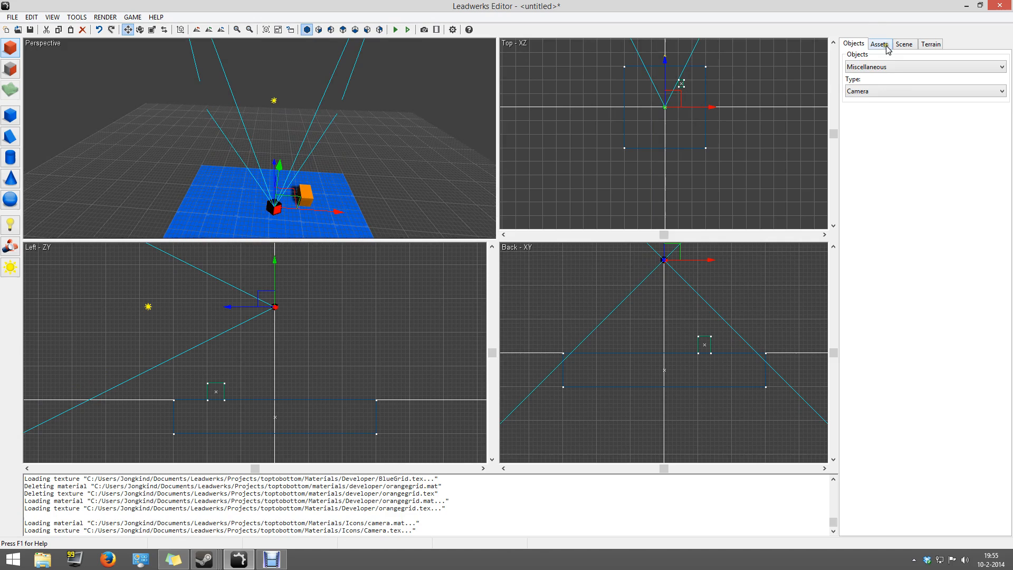
pyautogui.click(903, 43)
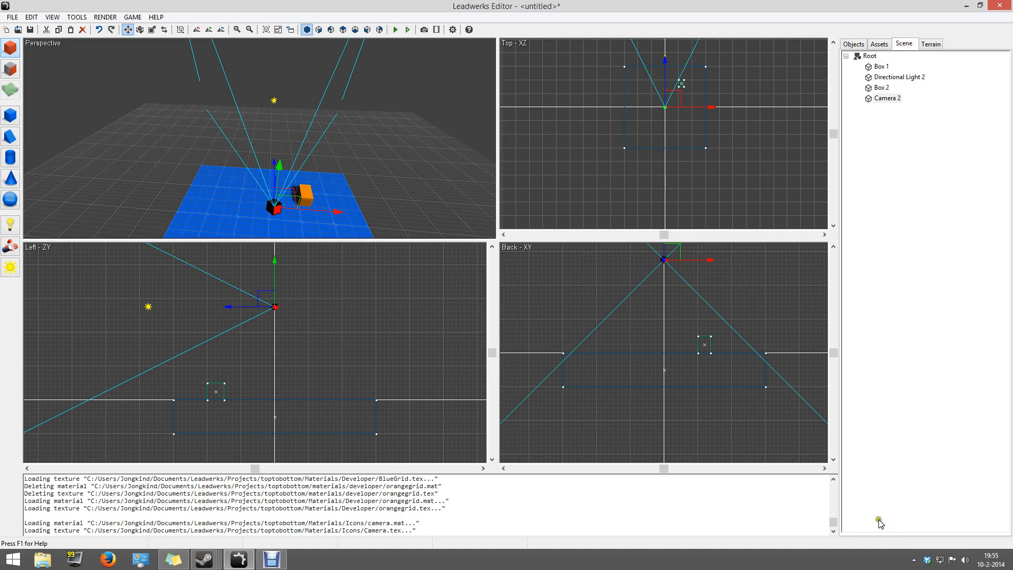
pyautogui.click(889, 97)
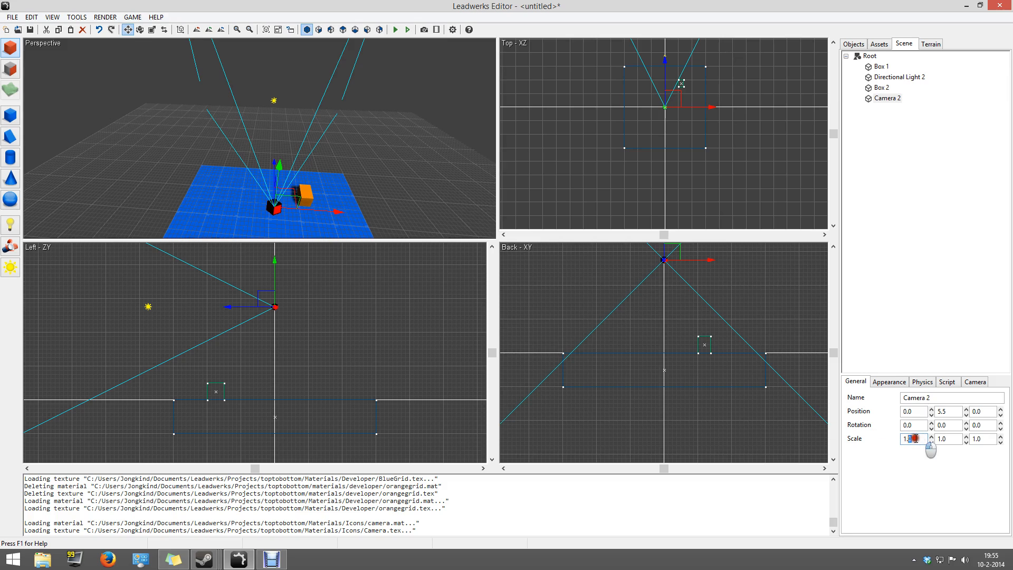
pyautogui.click(912, 425)
pyautogui.write('90')
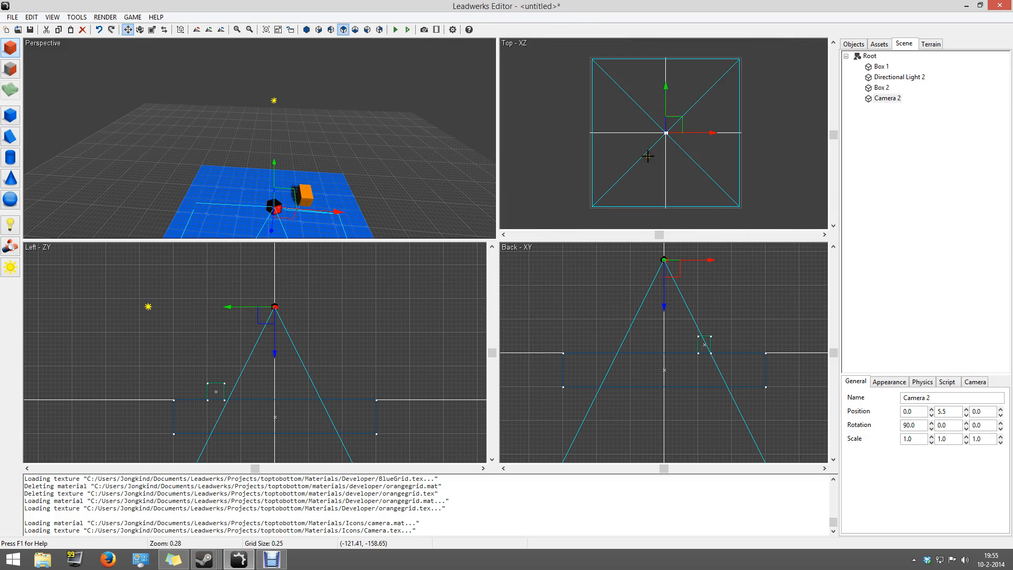
pyautogui.scroll(-3)
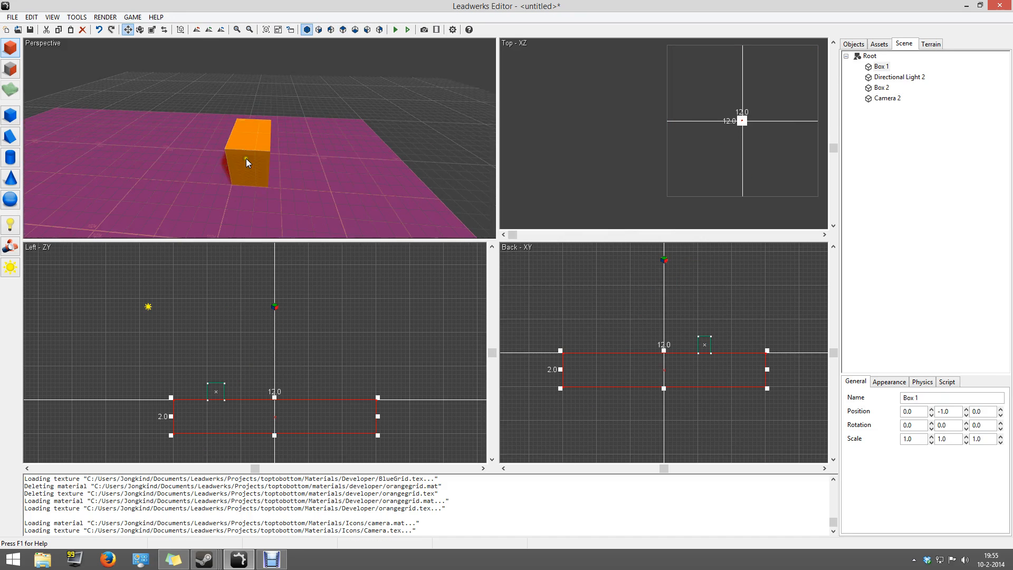
# Set Box 2 to Character Controller physics, Character collision, attach FPSPlayer.lua with Jump Force 0
pyautogui.click(922, 380)
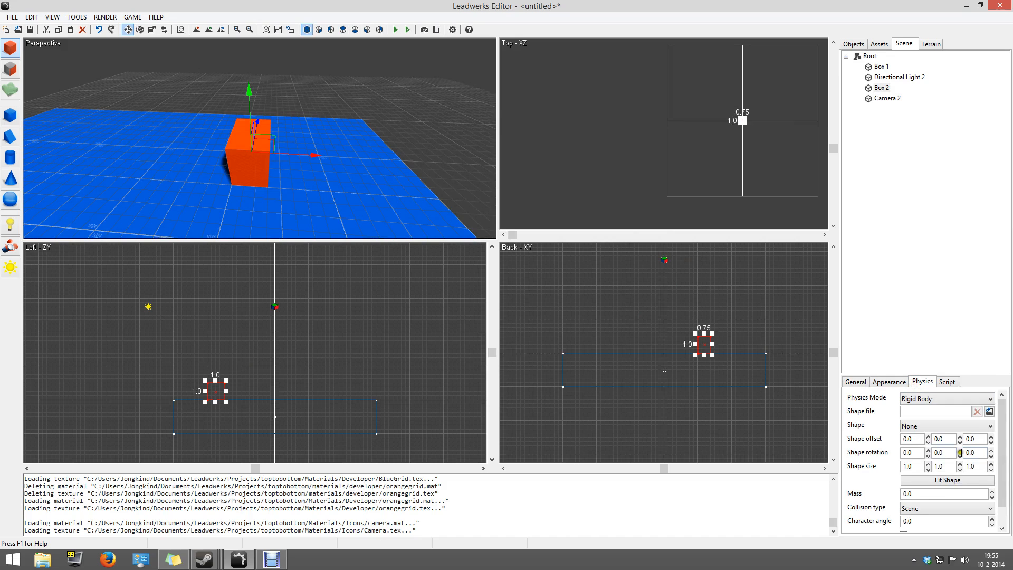
pyautogui.click(946, 398)
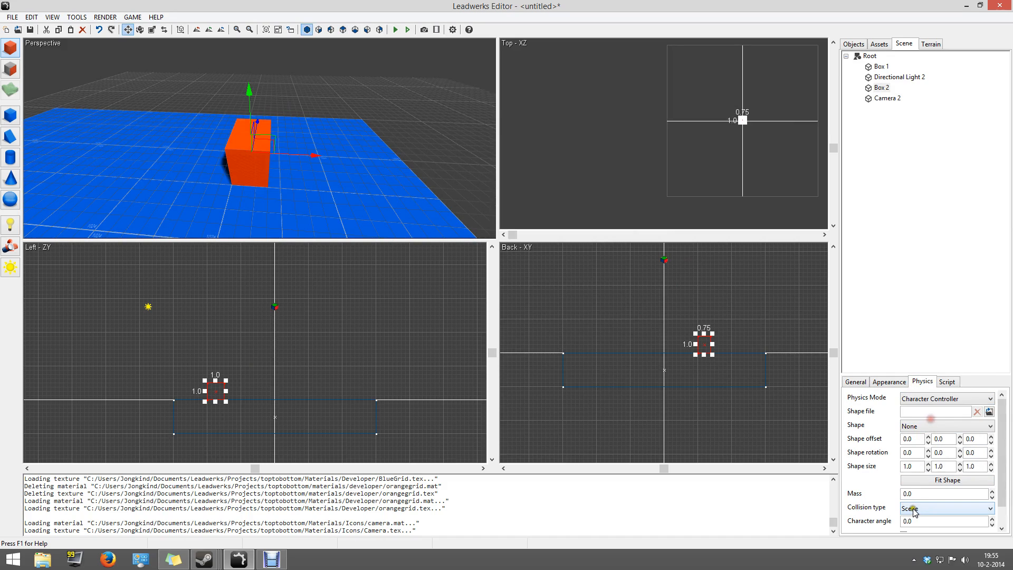
pyautogui.click(946, 509)
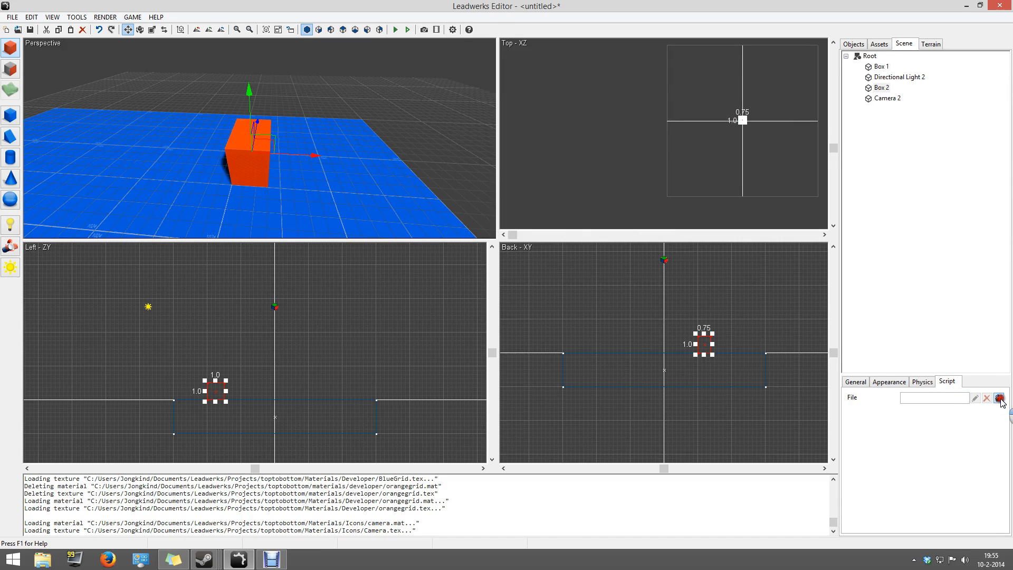
pyautogui.click(998, 398)
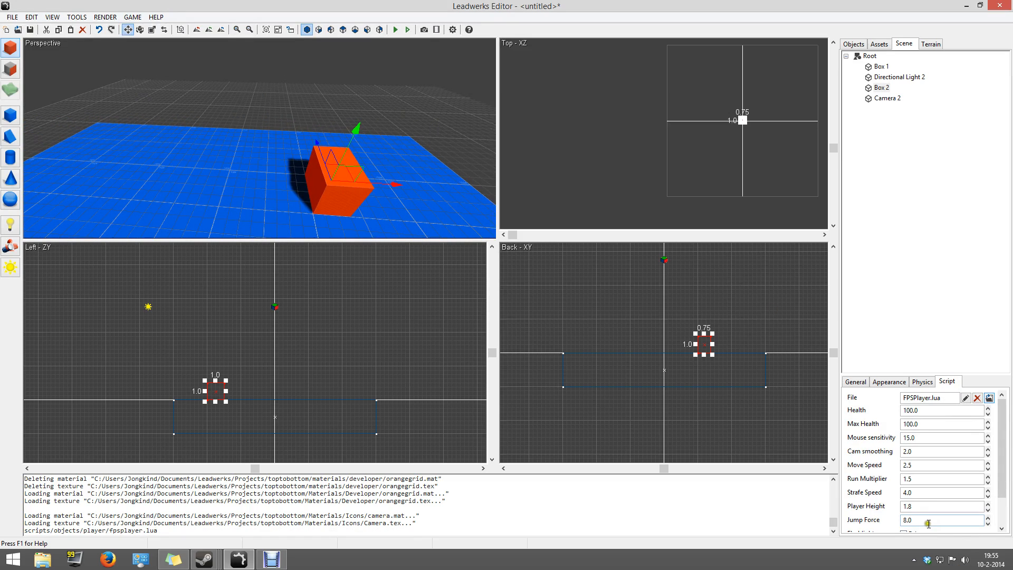
pyautogui.write('0')
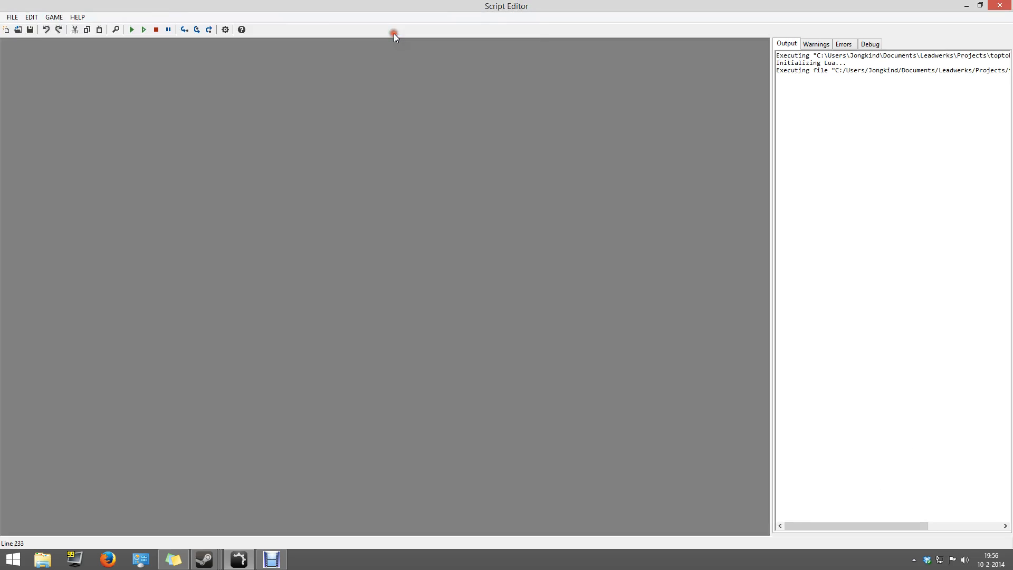
# Terminate the still-running game process from the 'external process is still running' prompt
pyautogui.click(131, 30)
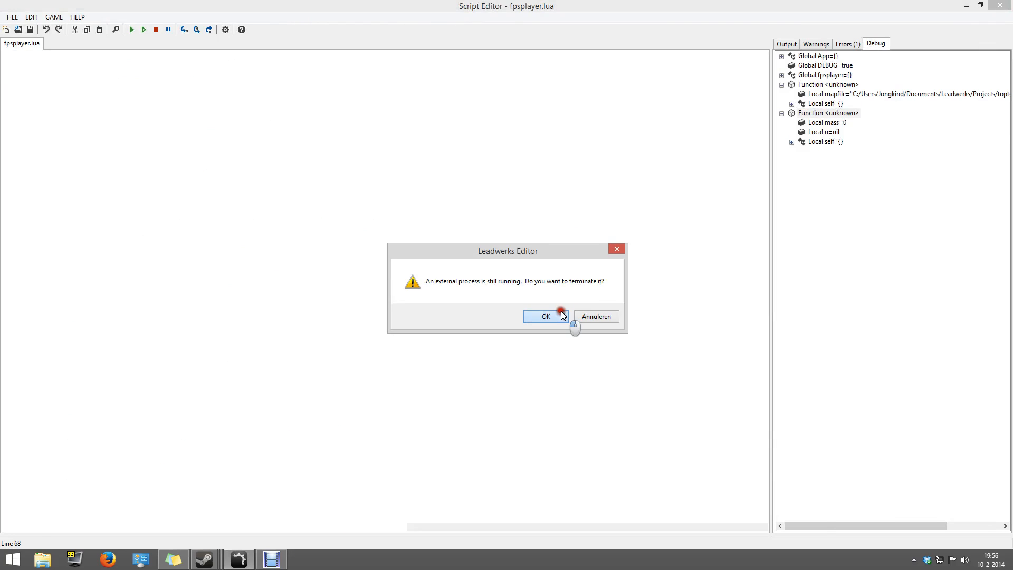
pyautogui.click(546, 317)
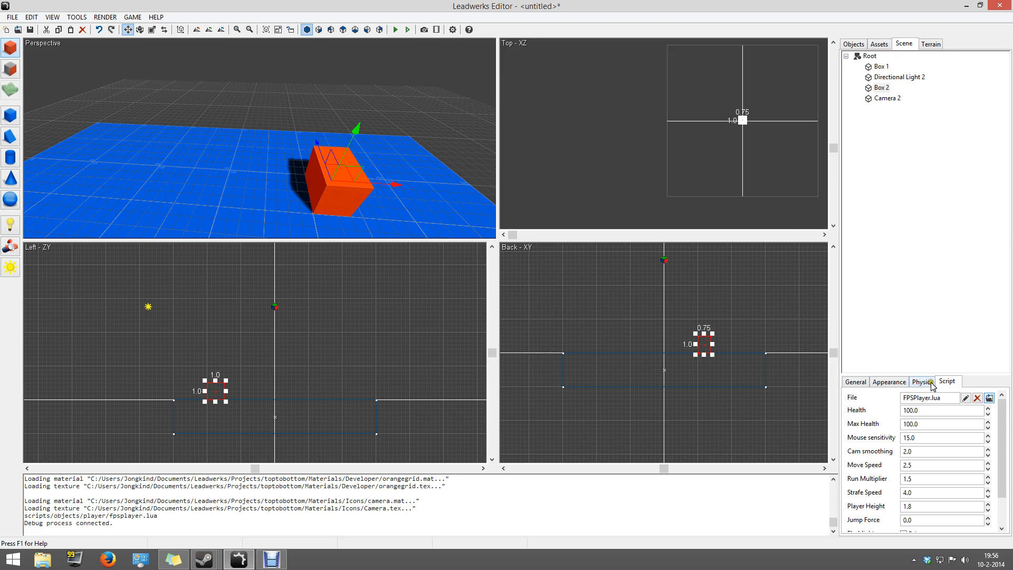
pyautogui.click(922, 381)
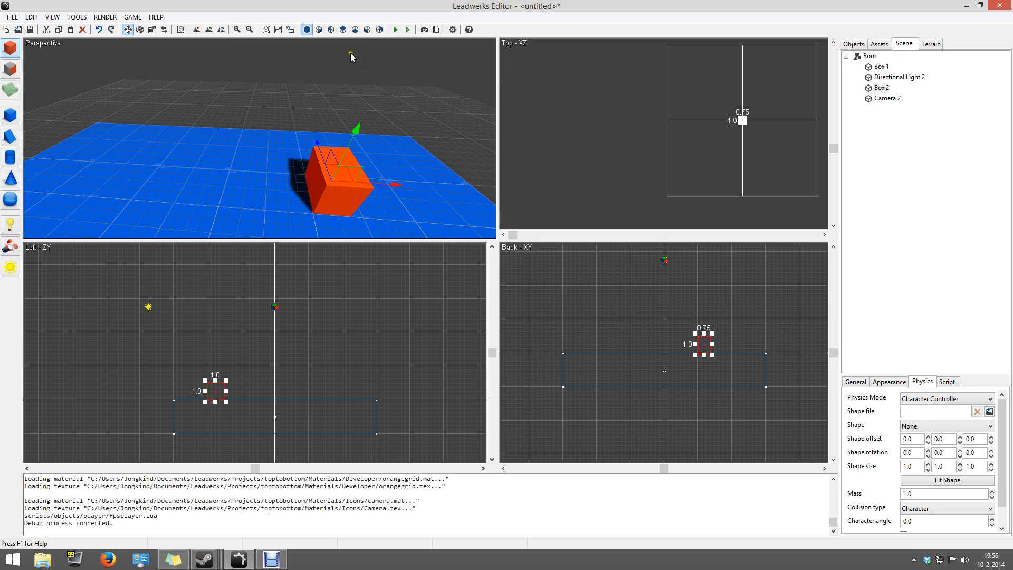
pyautogui.click(395, 30)
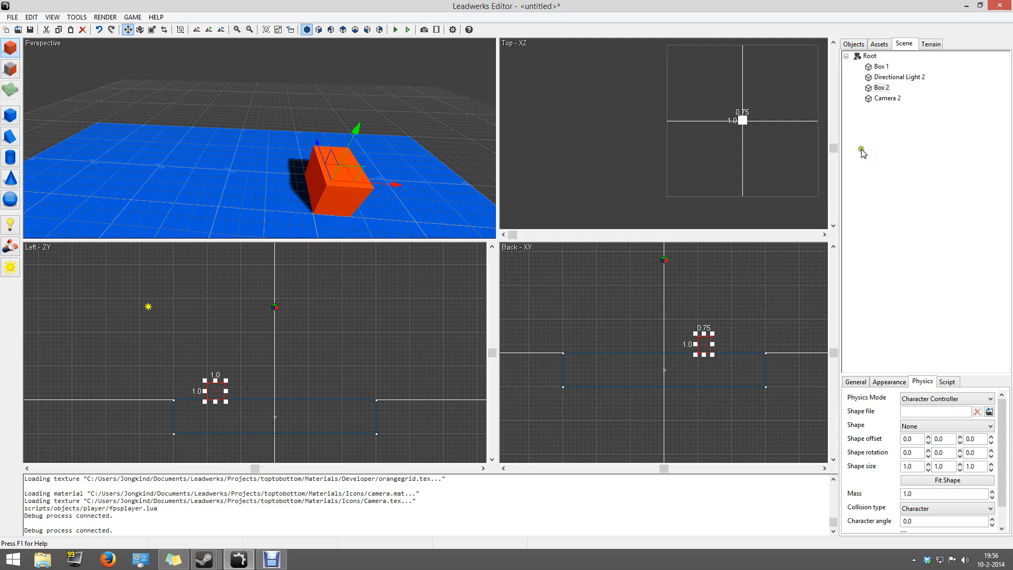
pyautogui.click(948, 381)
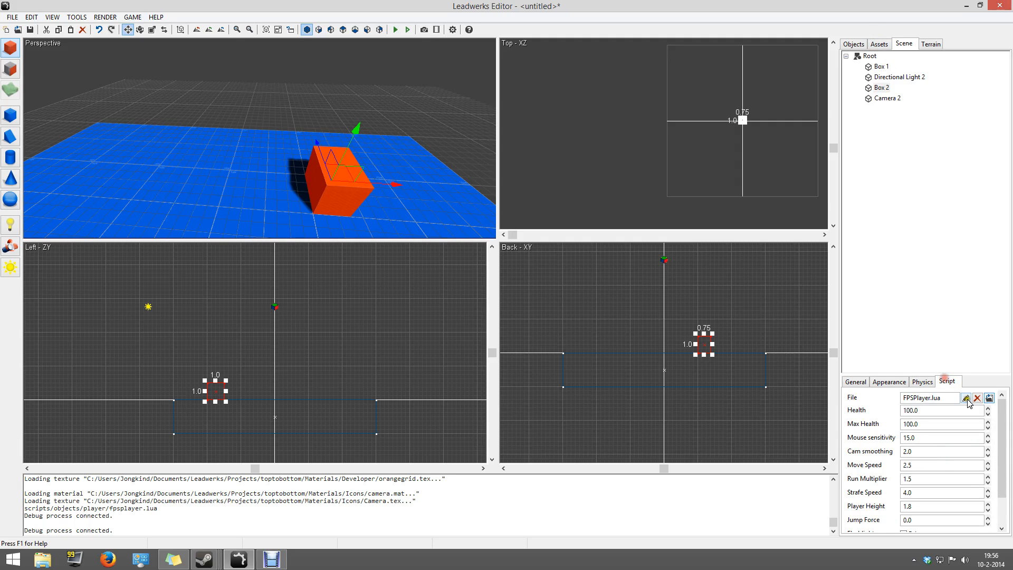
# Delete the footstep and jump sound-loading lines (56-58) from FPSPlayer.lua and test-run the game
pyautogui.click(966, 398)
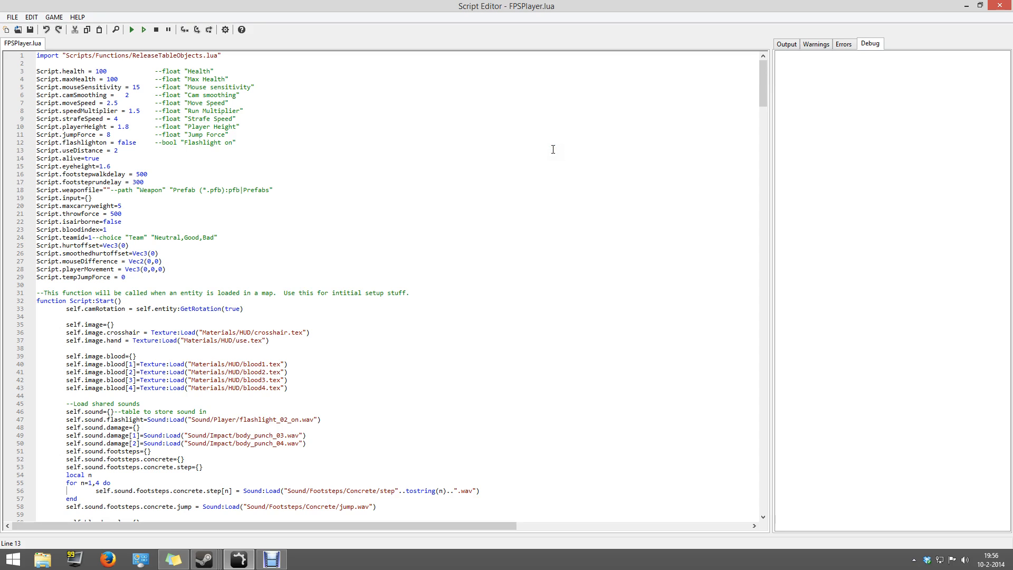
pyautogui.click(118, 150)
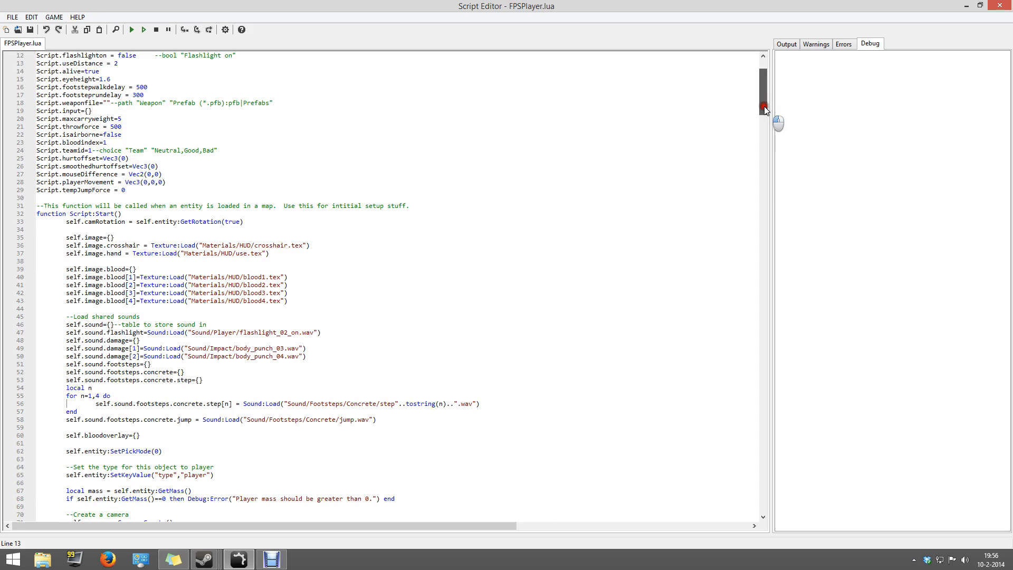
pyautogui.scroll(-3)
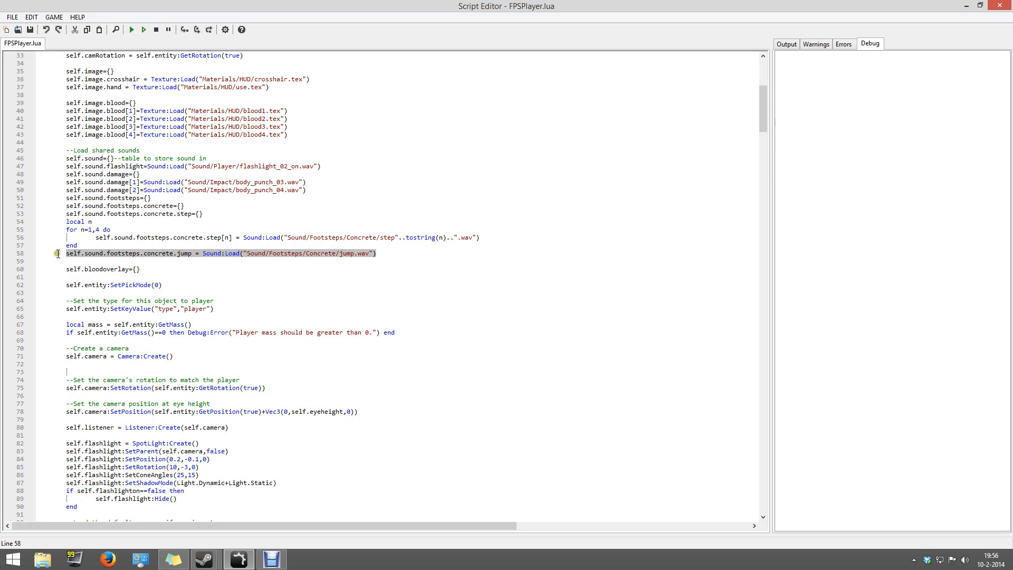
pyautogui.press('Delete')
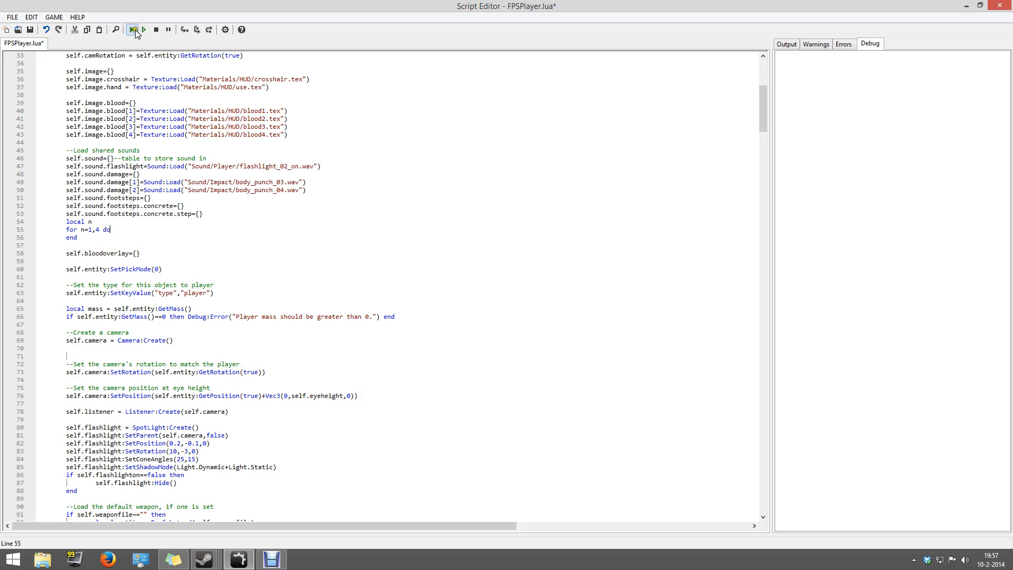
pyautogui.click(133, 30)
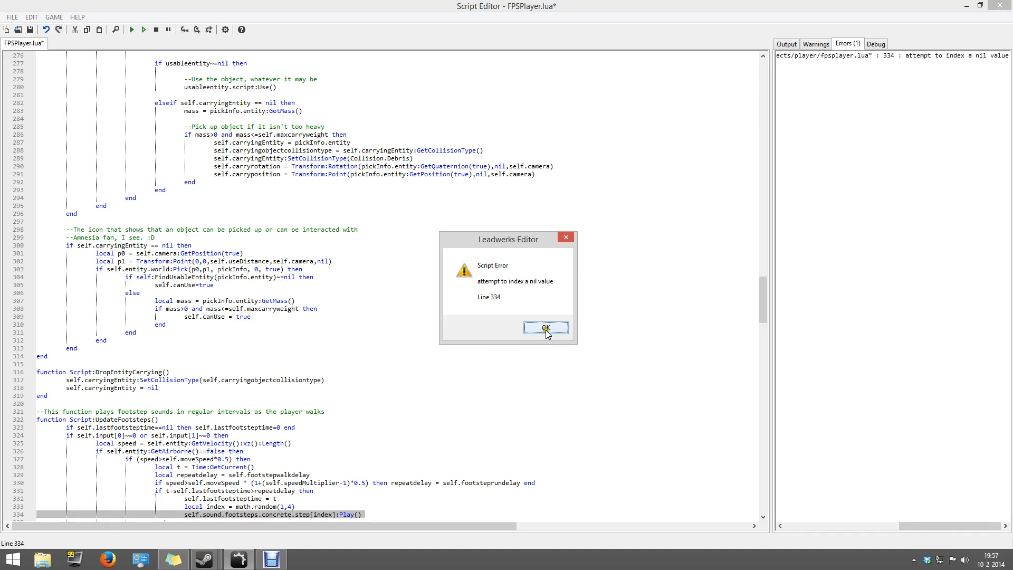
# Dismiss the nil-value error and remove the footstep playback line 334 from FPSPlayer.lua
pyautogui.click(545, 327)
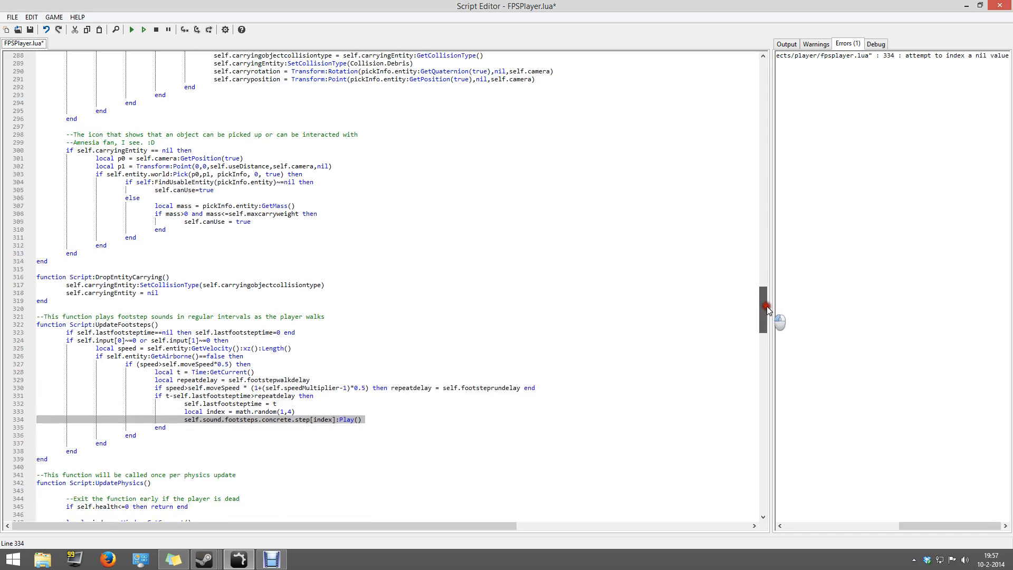
pyautogui.scroll(-3)
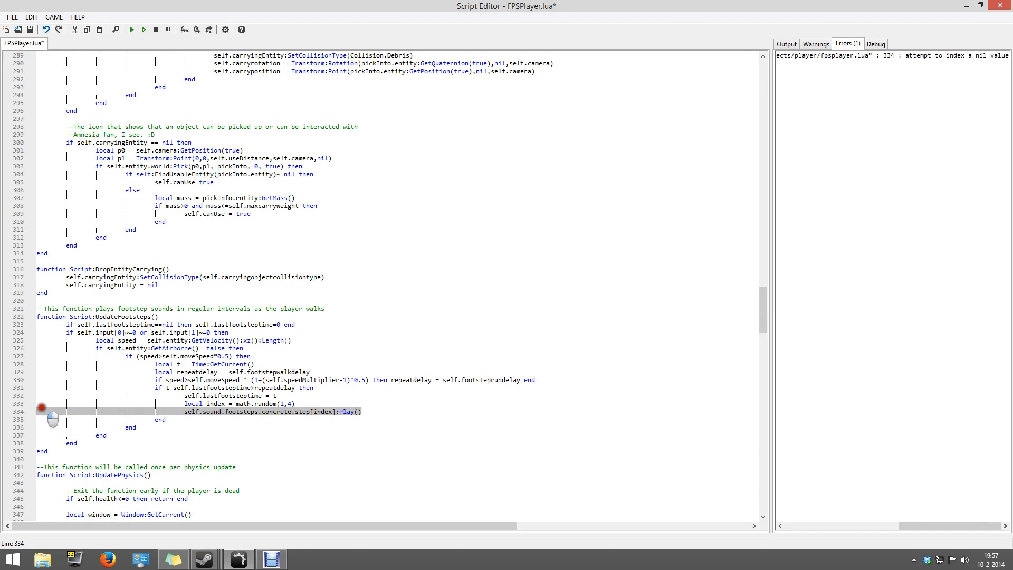
pyautogui.click(132, 29)
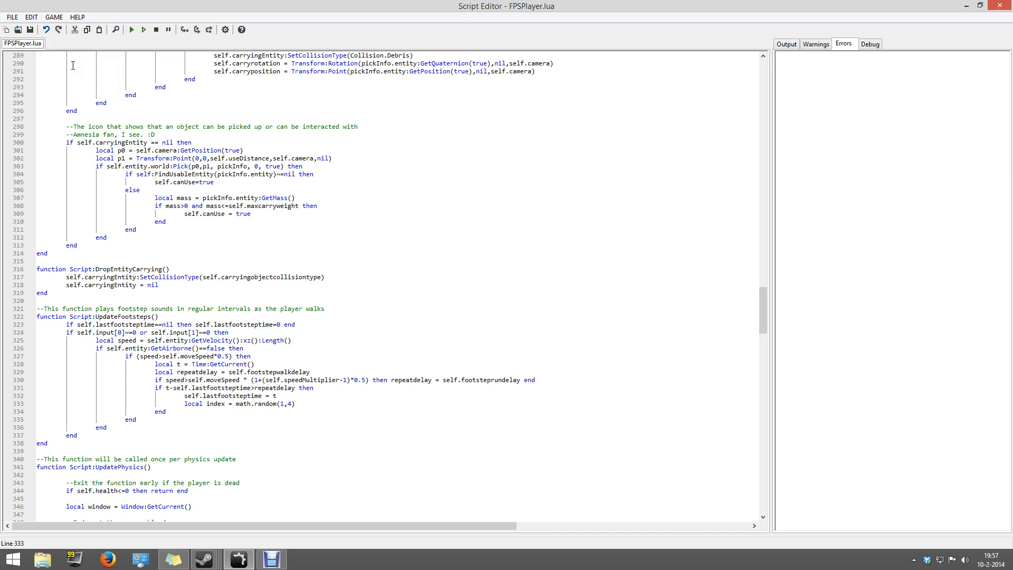
pyautogui.moveTo(291, 160)
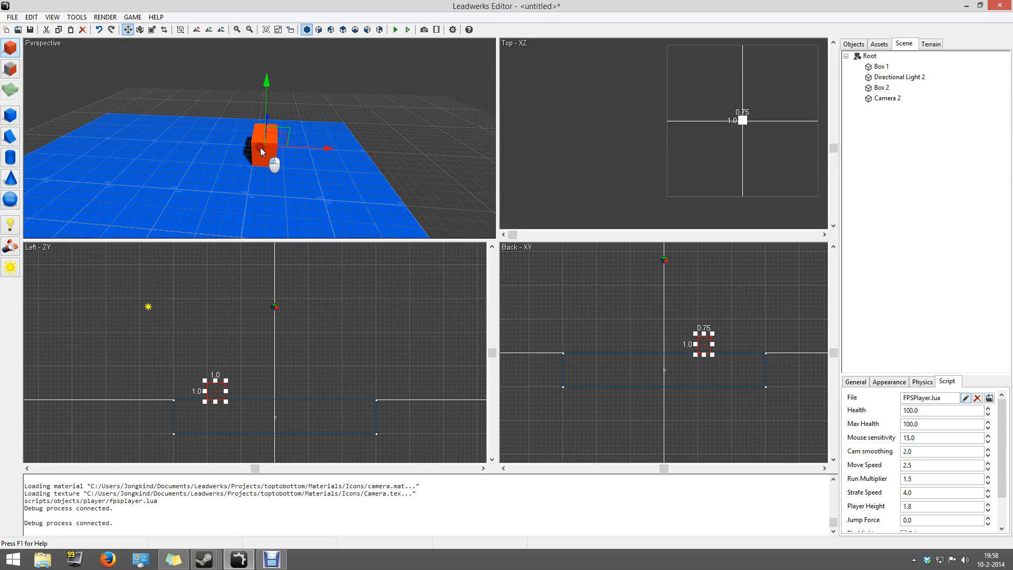
# Set the player's Weapon to autopistol.pfb and run the top-down game without errors
pyautogui.scroll(-3)
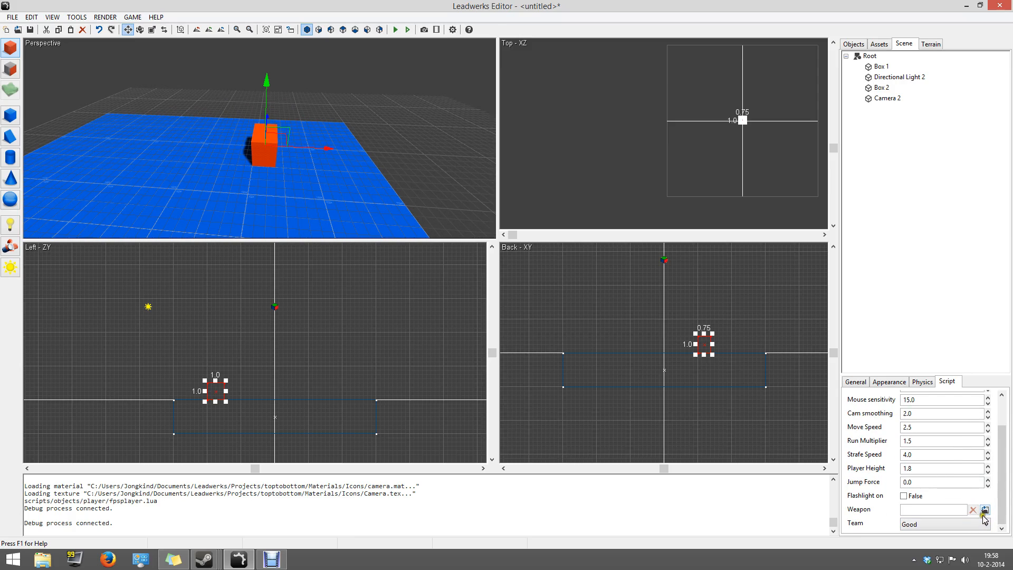
pyautogui.click(984, 508)
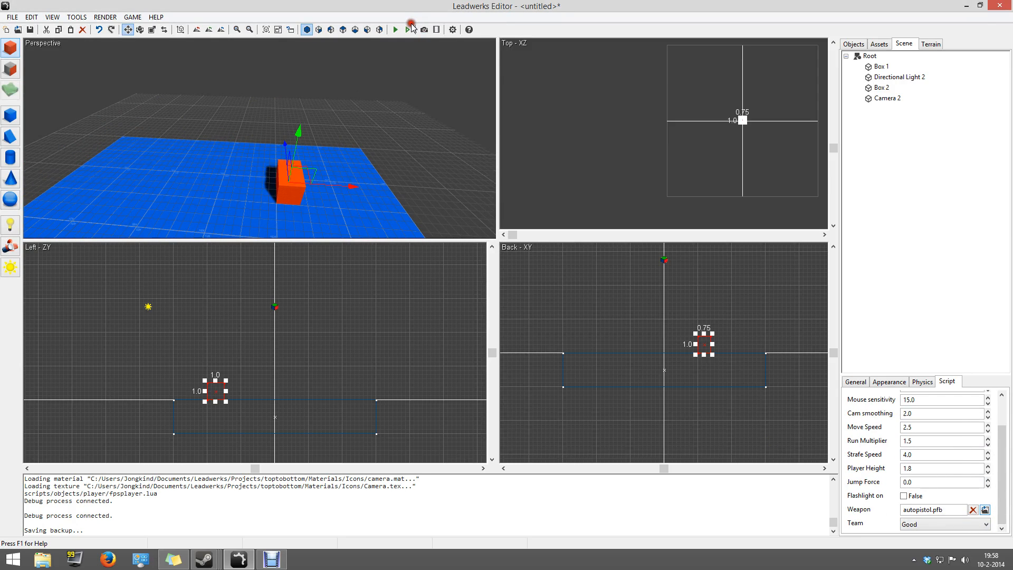
pyautogui.click(396, 30)
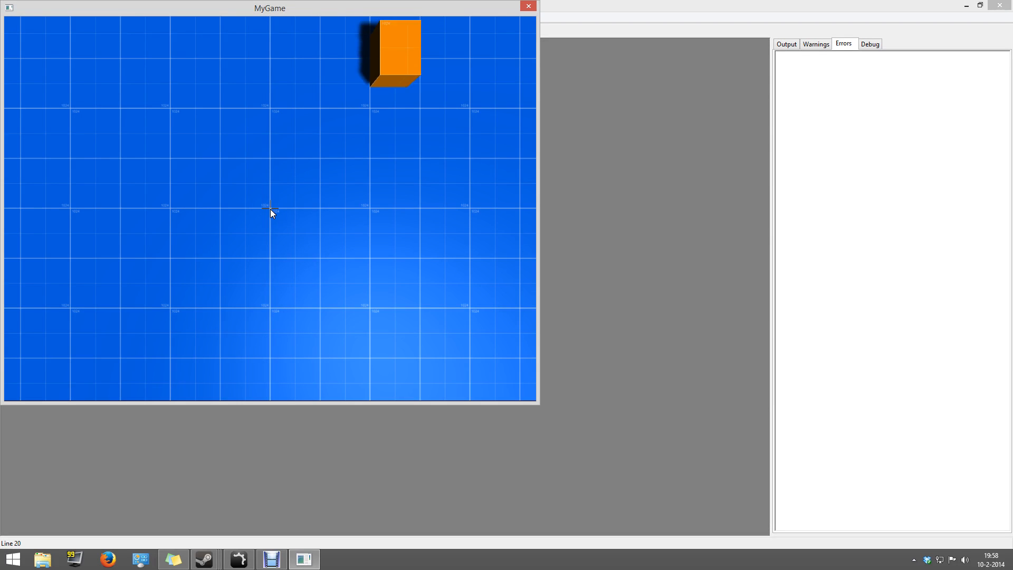